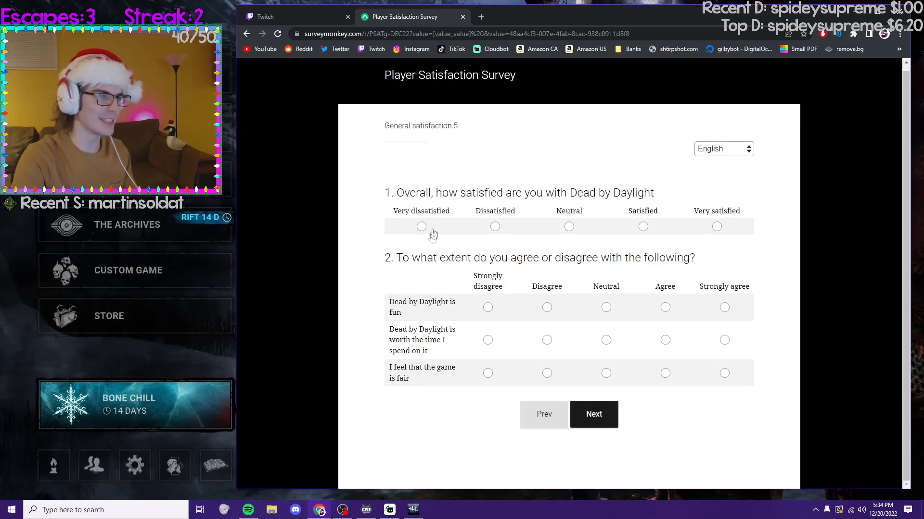
- Rate overall satisfaction Very dissatisfied and strongly disagree that the game is fun, worth the time, and fair
left_click(421, 227)
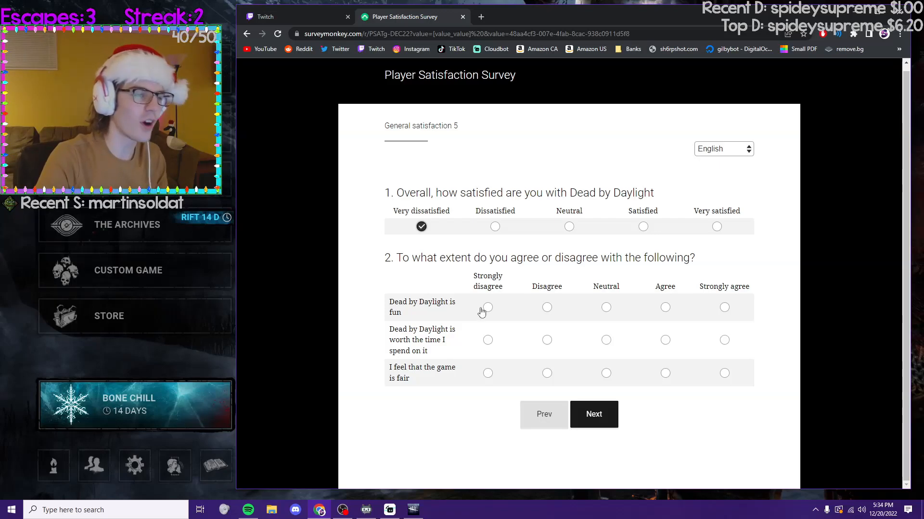
left_click(488, 307)
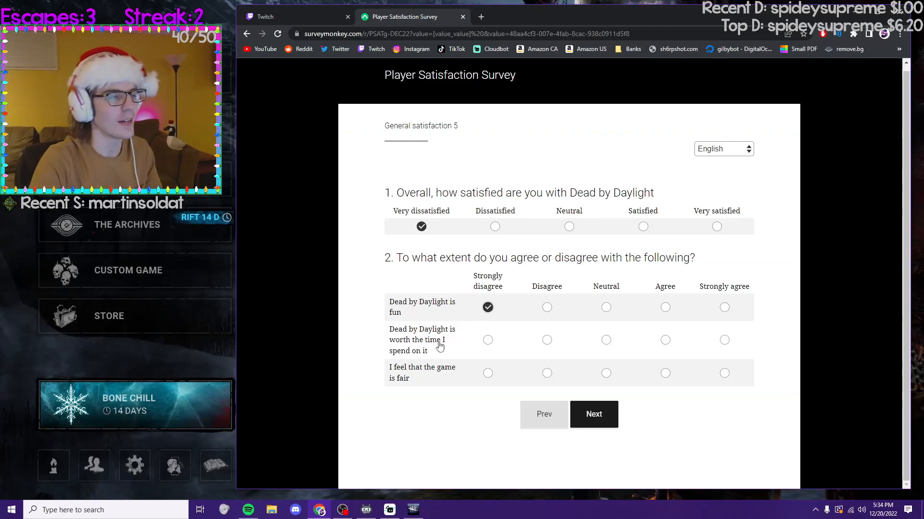
left_click(488, 341)
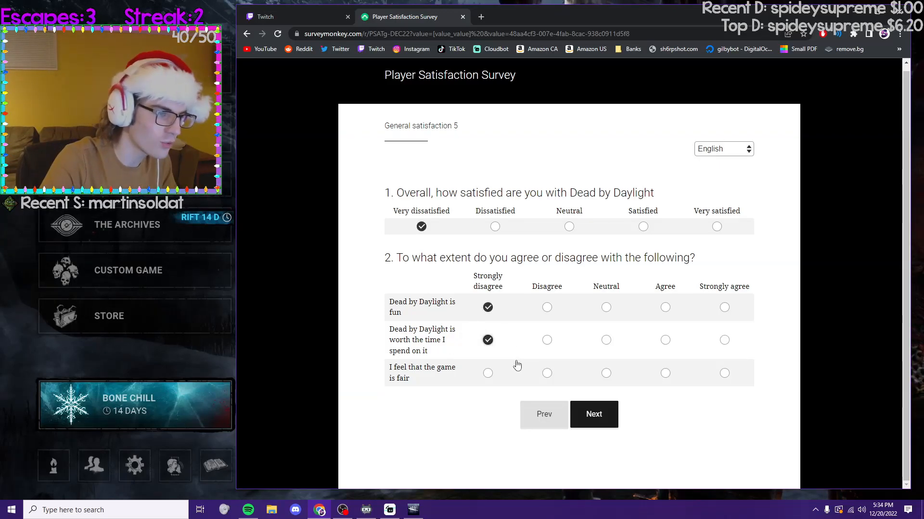
left_click(488, 373)
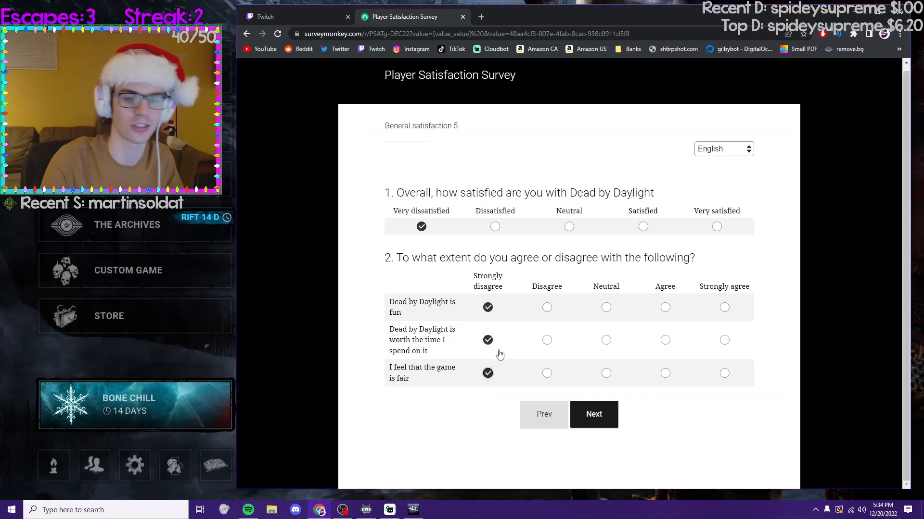
- Go to the final survey page and submit the survey with Done
left_click(593, 414)
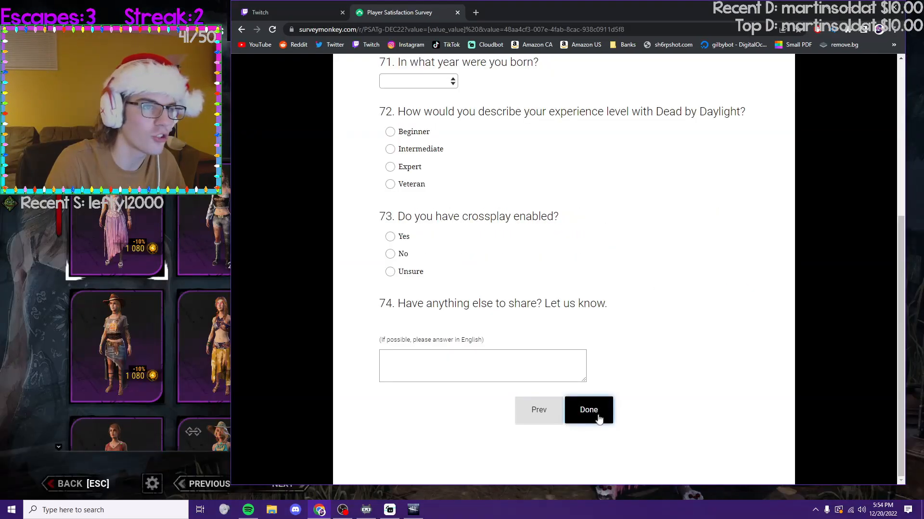
left_click(588, 410)
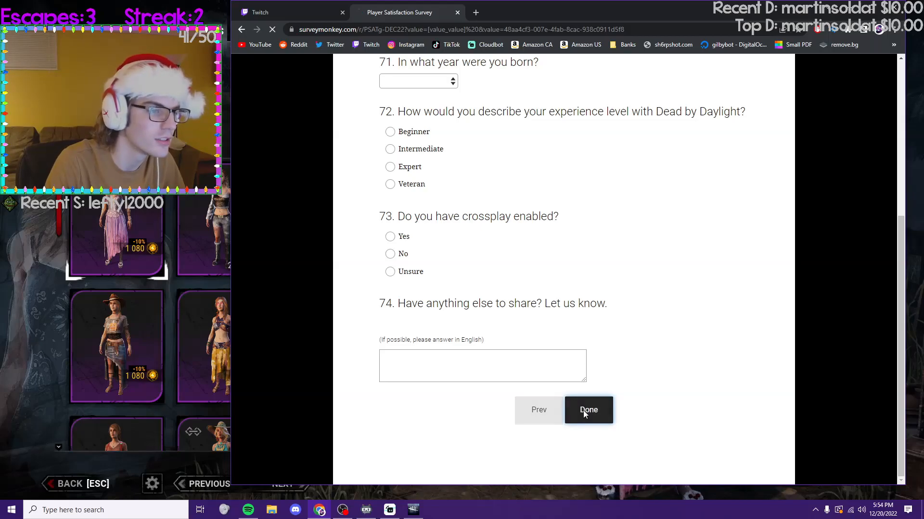
left_click(588, 410)
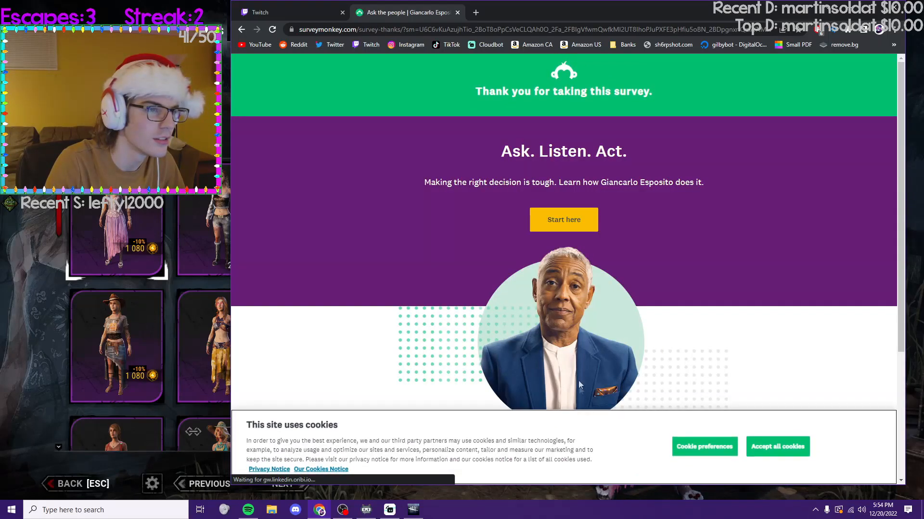
scroll("down", 3)
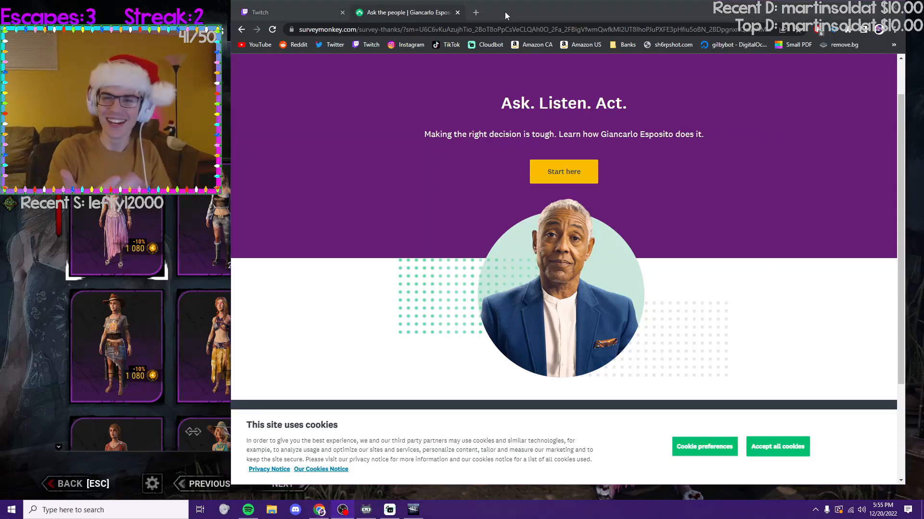
scroll("down", 3)
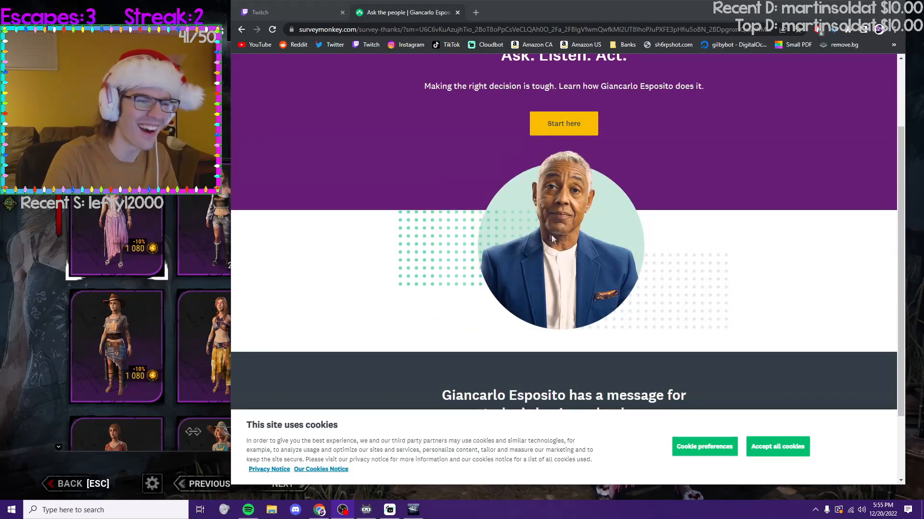